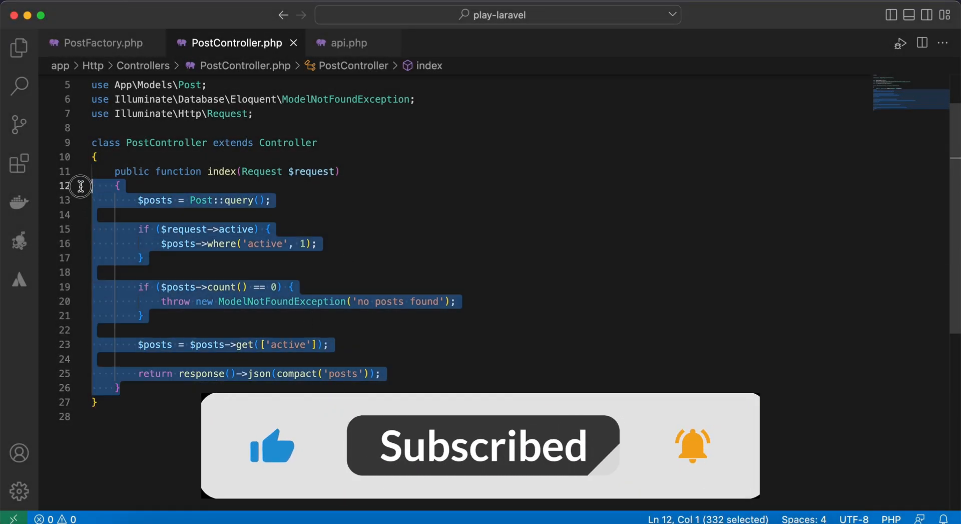
- Review the index method and switch over to the Postman posts request
click(236, 273)
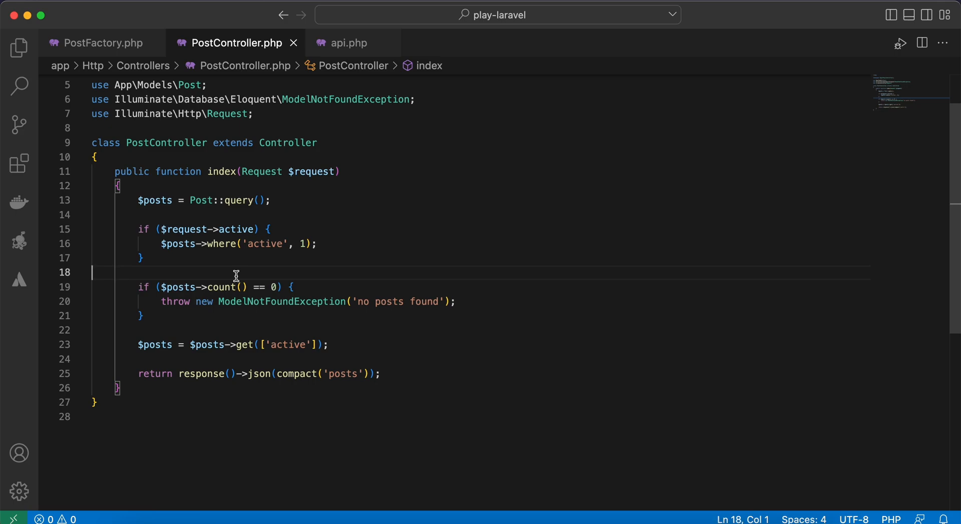
double_click(144, 228)
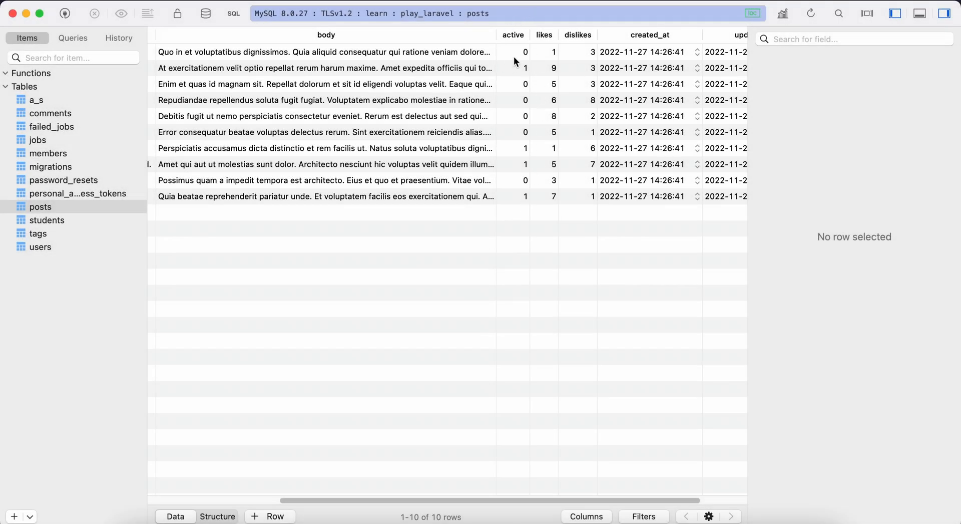
scroll(left, 3)
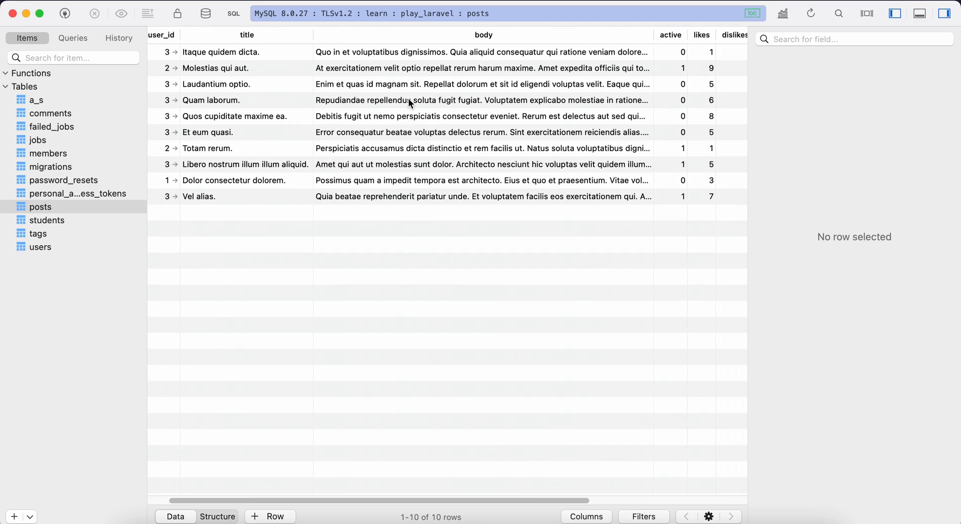
scroll(right, 3)
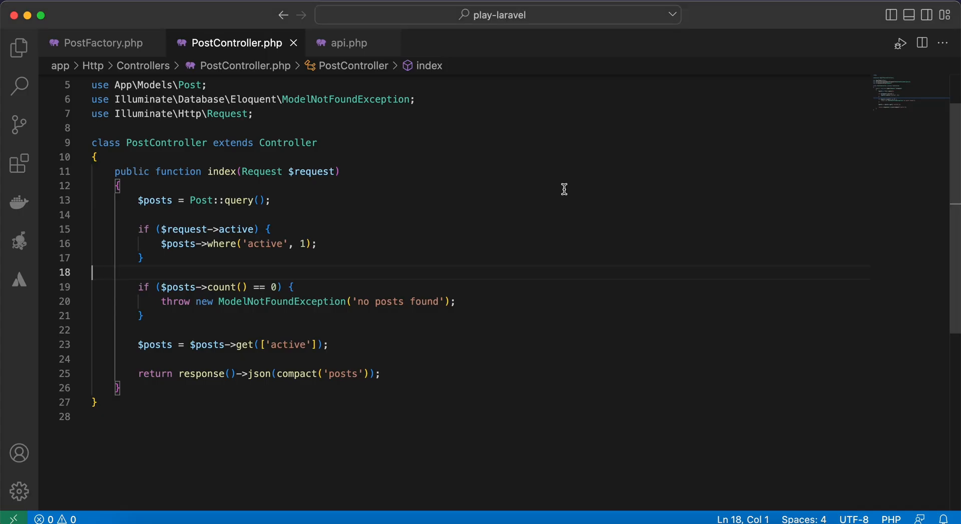
mouse_move(174, 232)
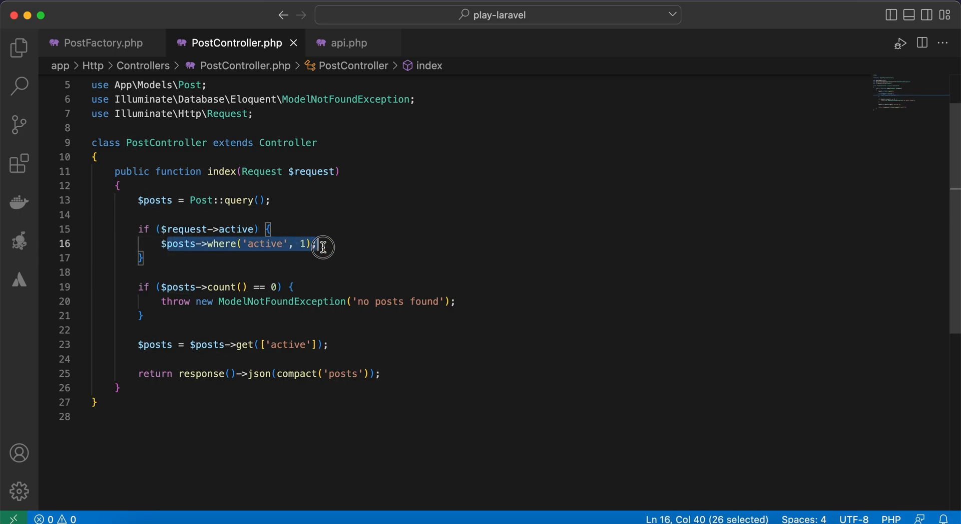
click(294, 243)
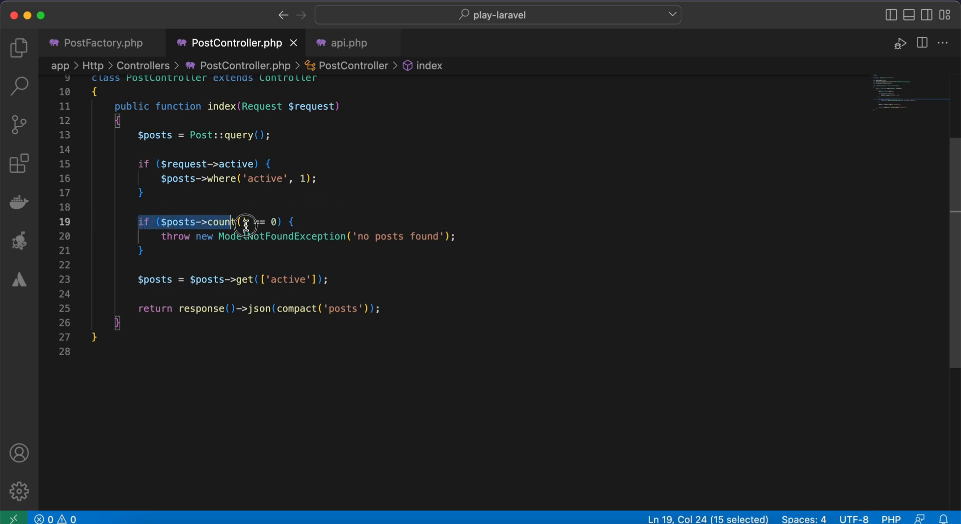
click(295, 236)
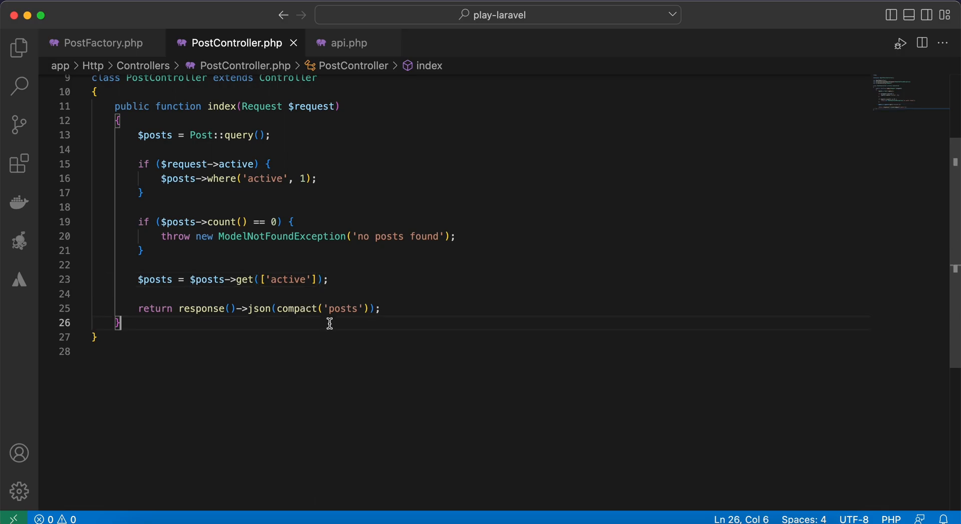
click(303, 279)
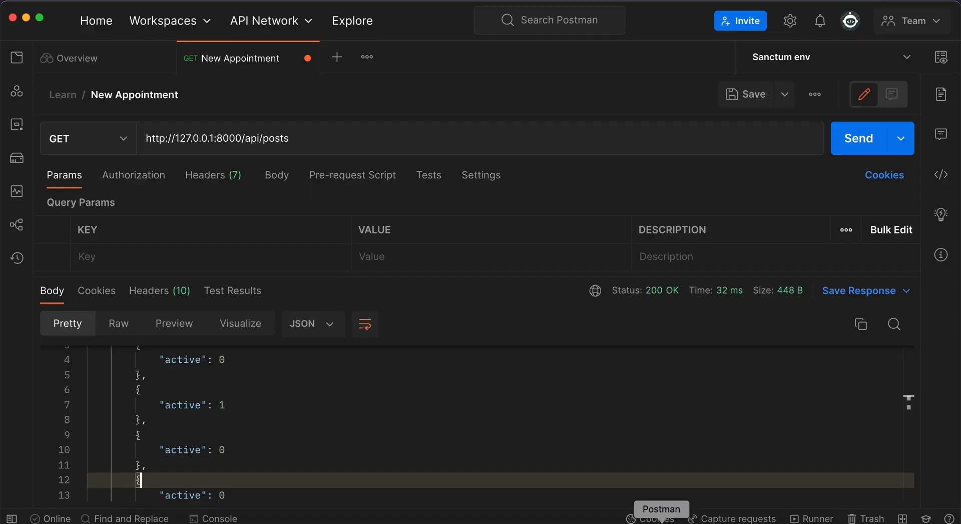
scroll(up, 3)
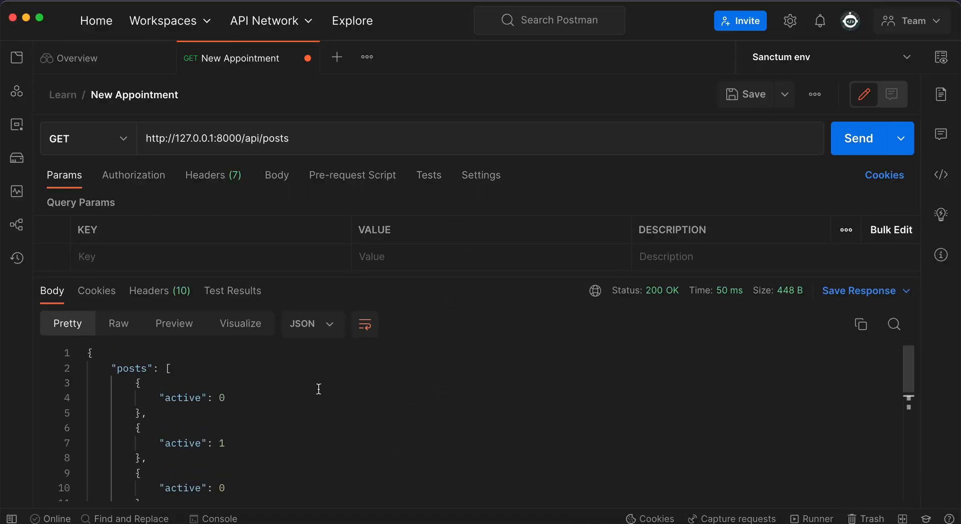
- Send GET /api/posts?active=true so only posts with active 1 are returned
click(140, 382)
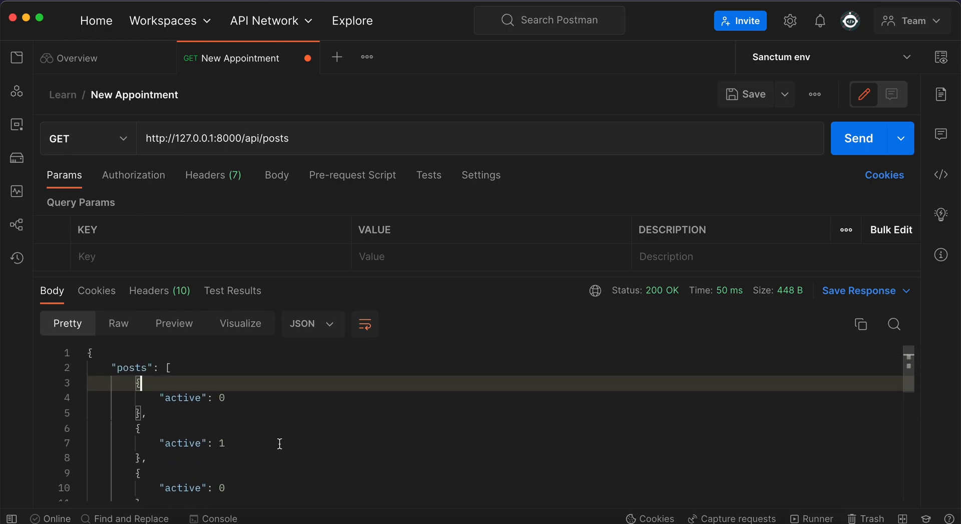
text(?)
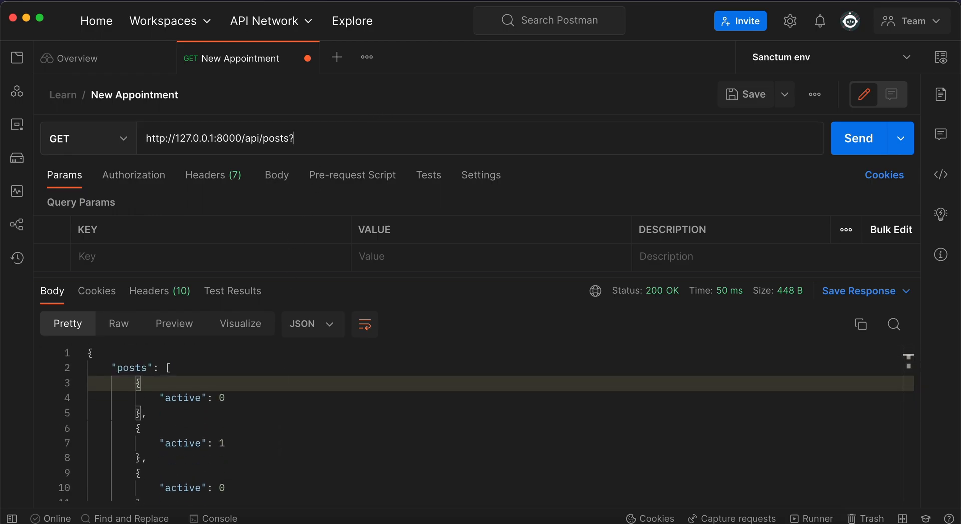
text(av)
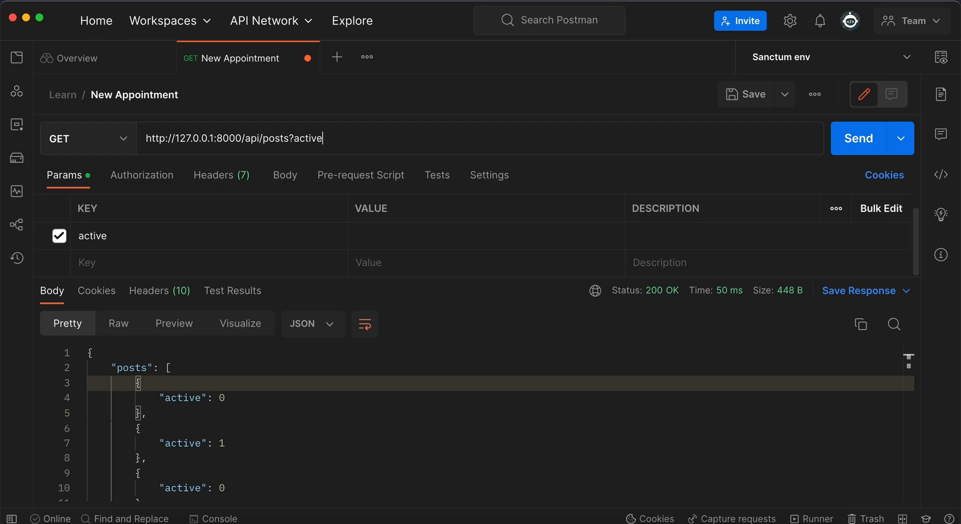
text(=true)
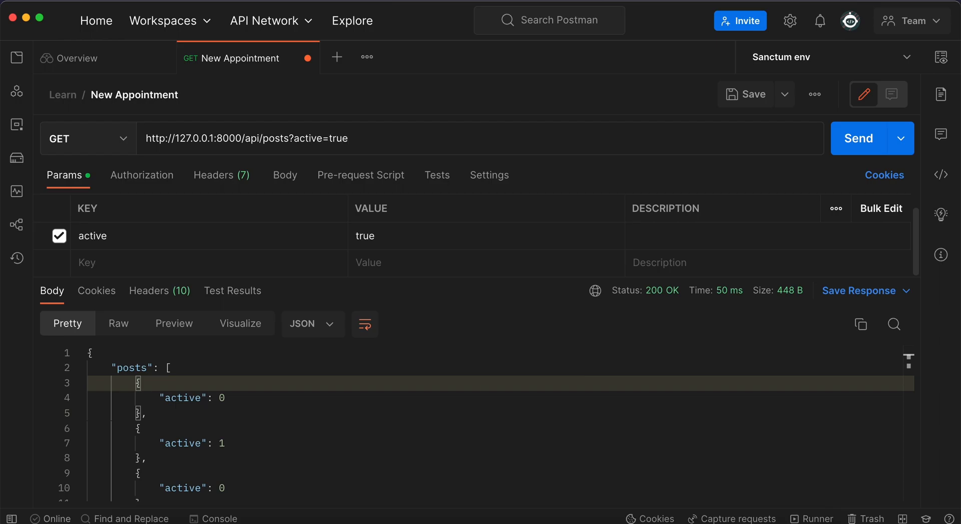
click(858, 138)
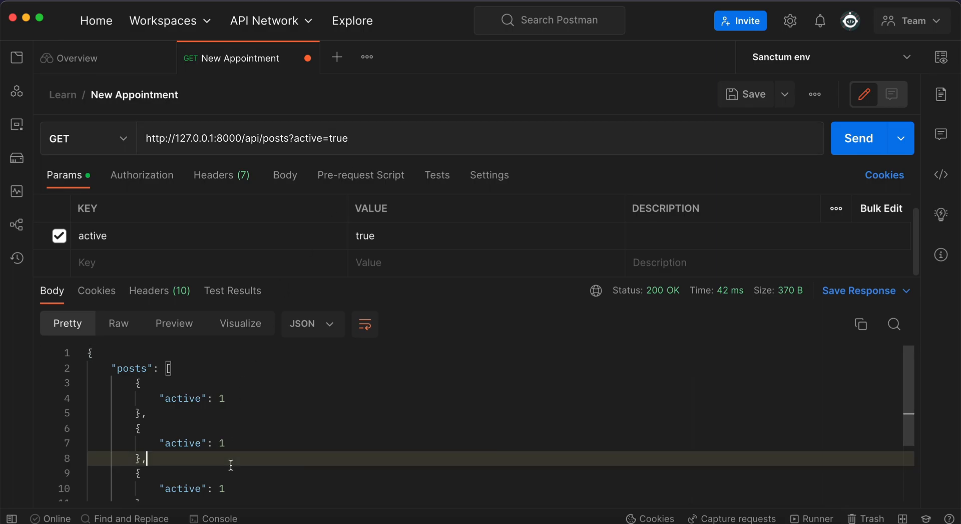
mouse_move(408, 466)
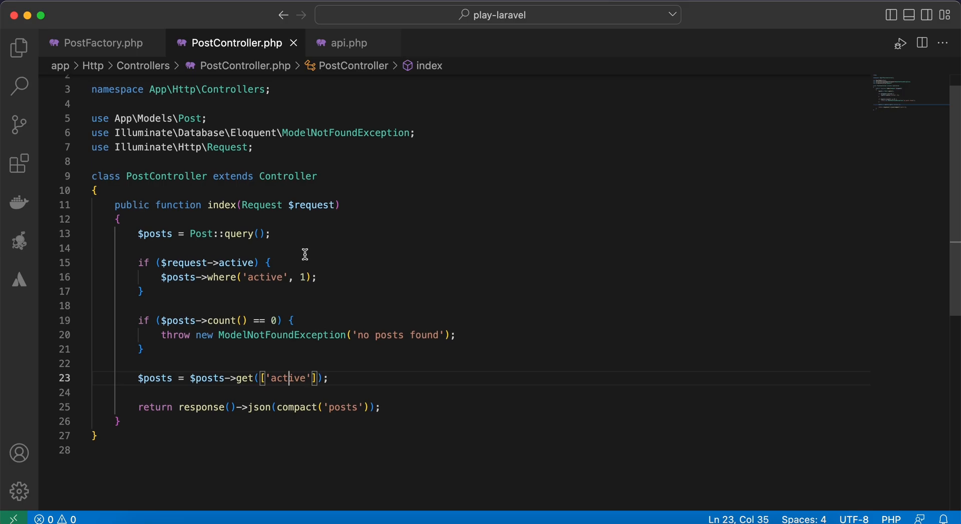
mouse_move(271, 233)
text(->when())
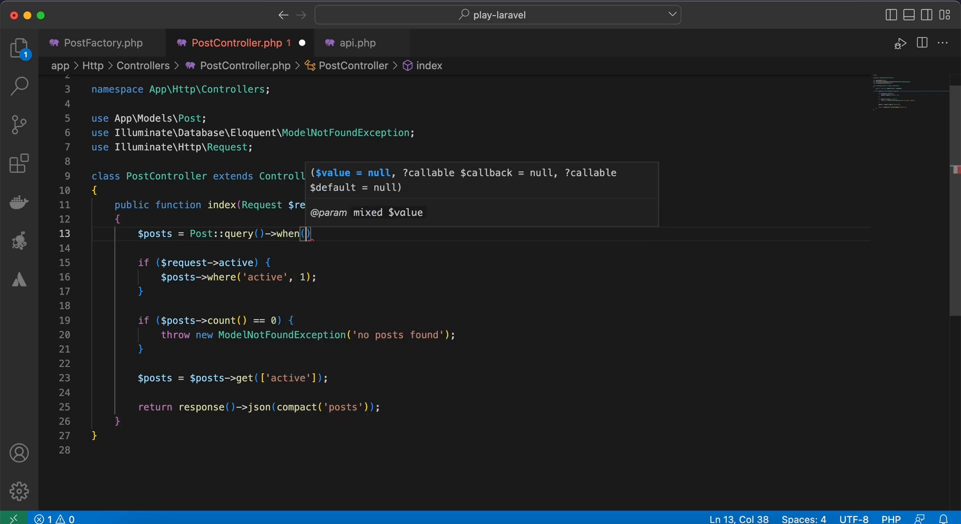
mouse_move(354, 195)
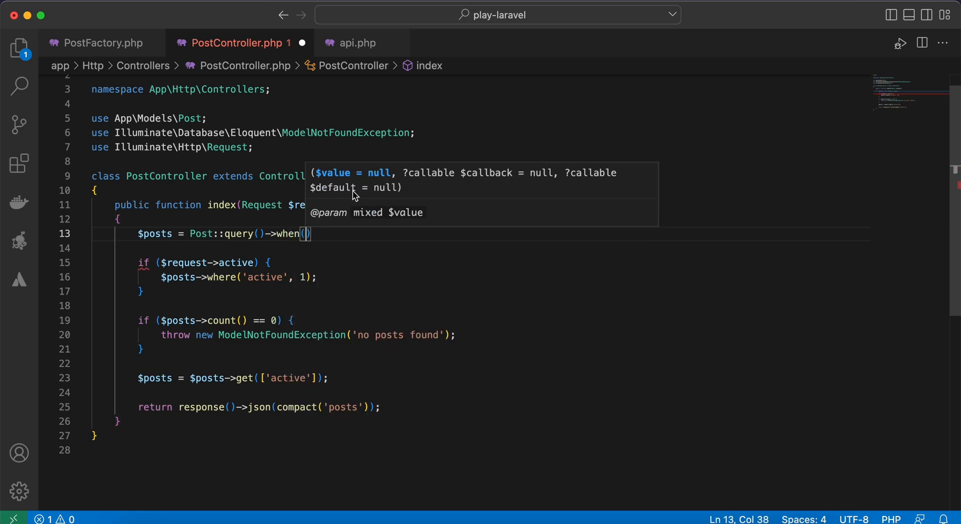
mouse_move(423, 285)
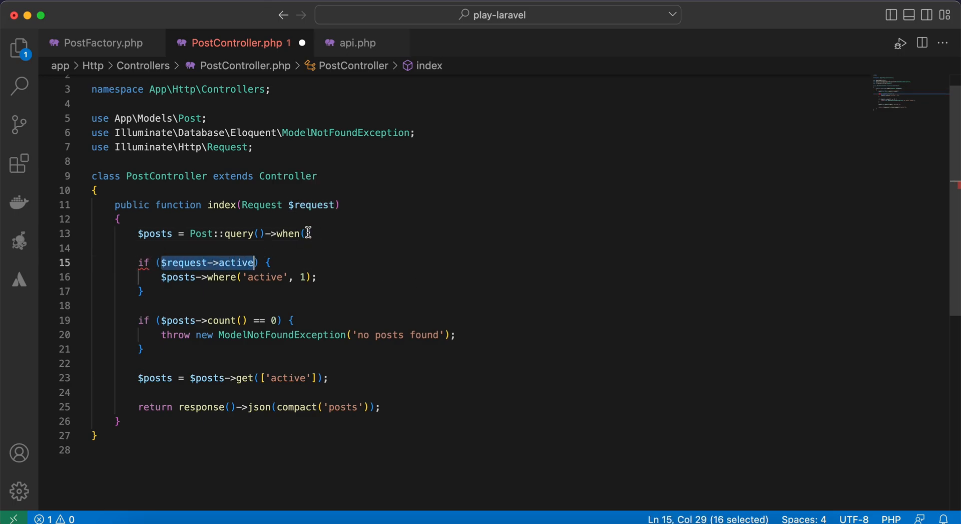
- Chain when($request->active, function($query){ $query->where('active', 1); }) onto Post::query()
text($request->active,))
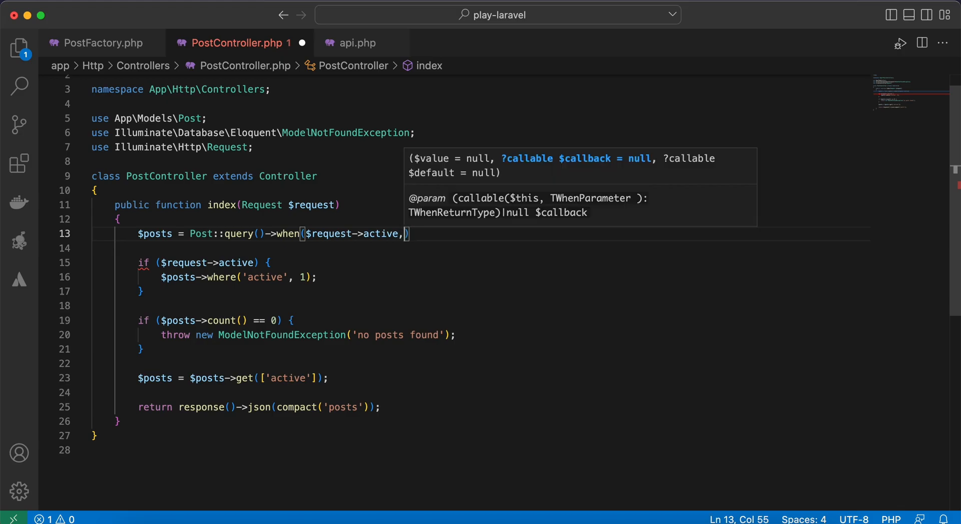
text(fun)
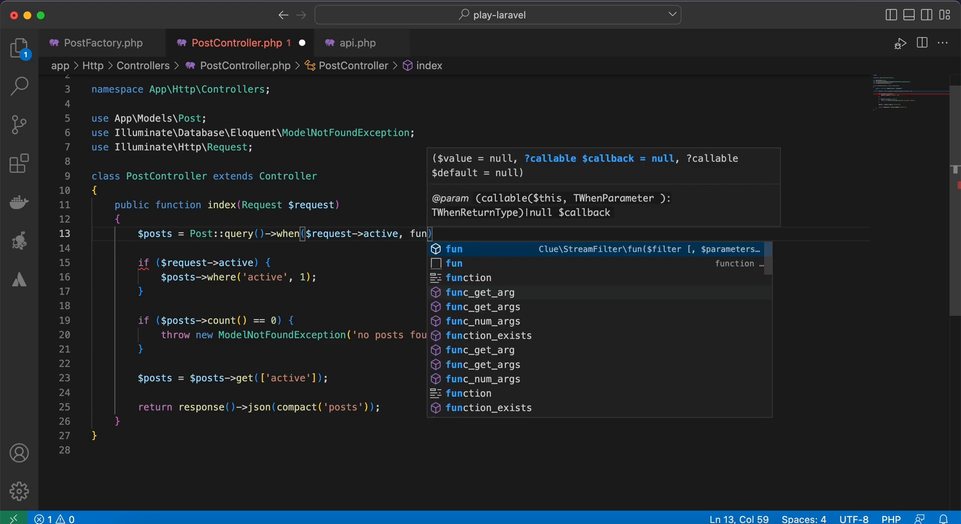
click(468, 278)
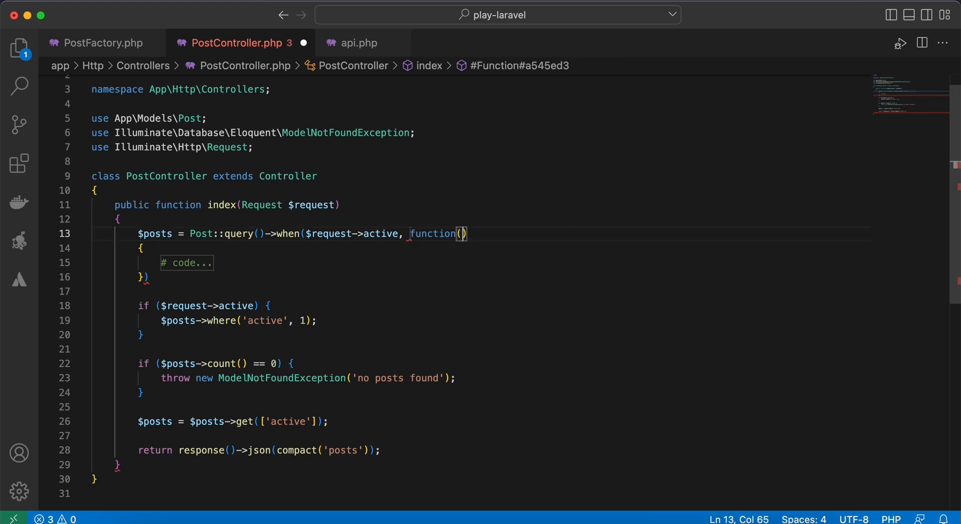
text($query)
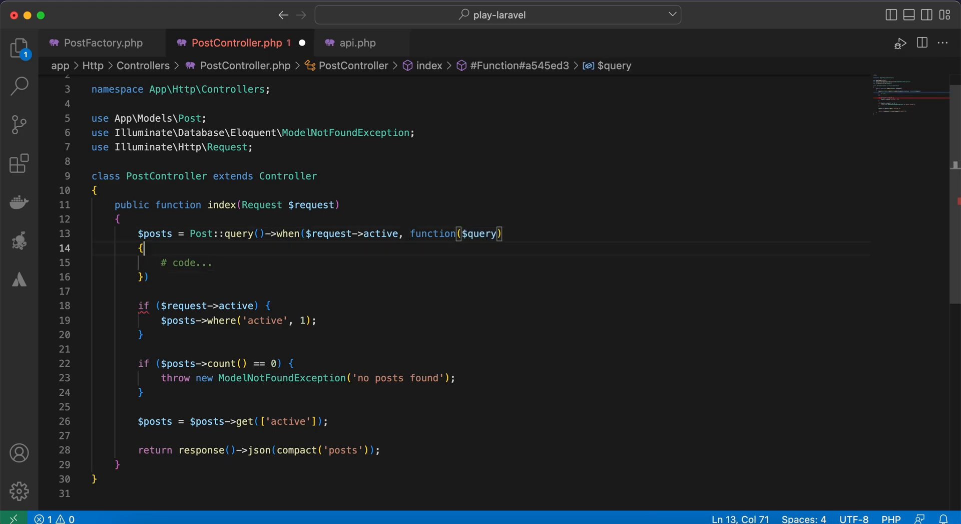
text($)
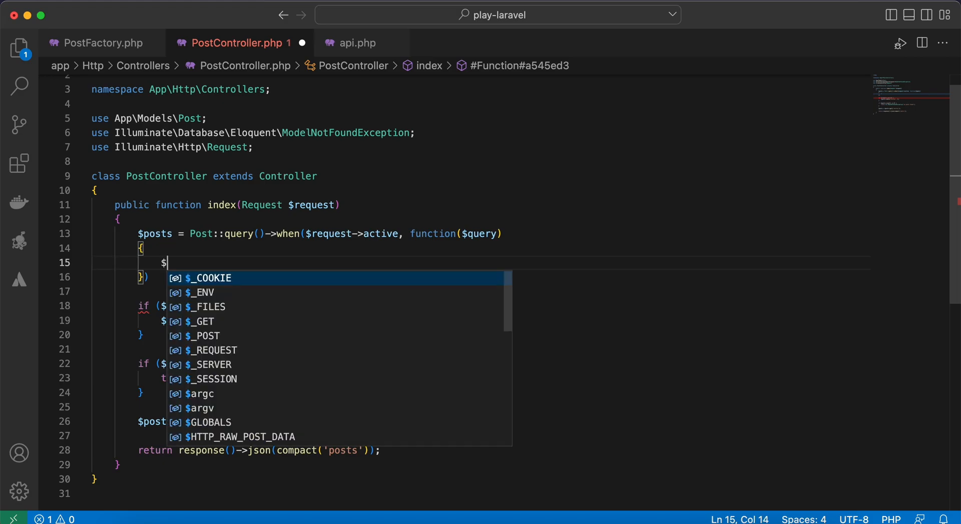
text(query->)
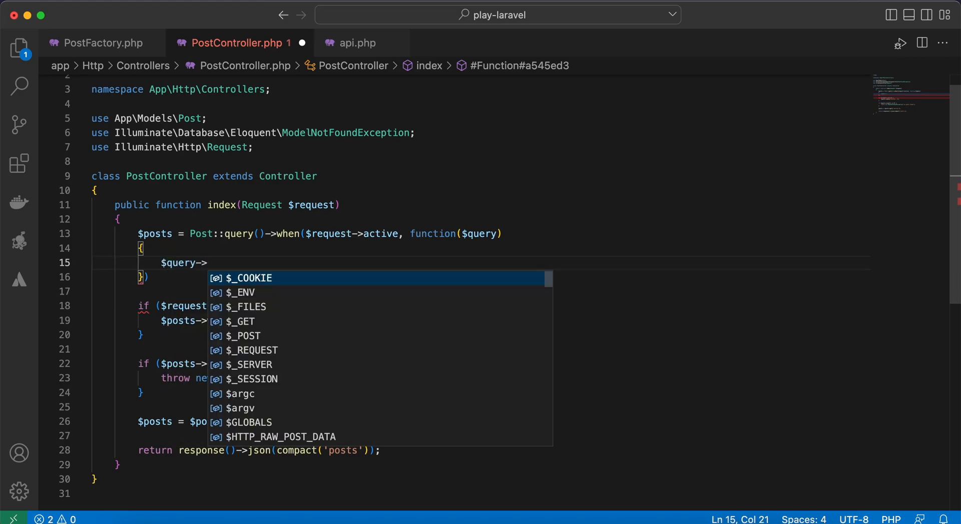
text(where(''))
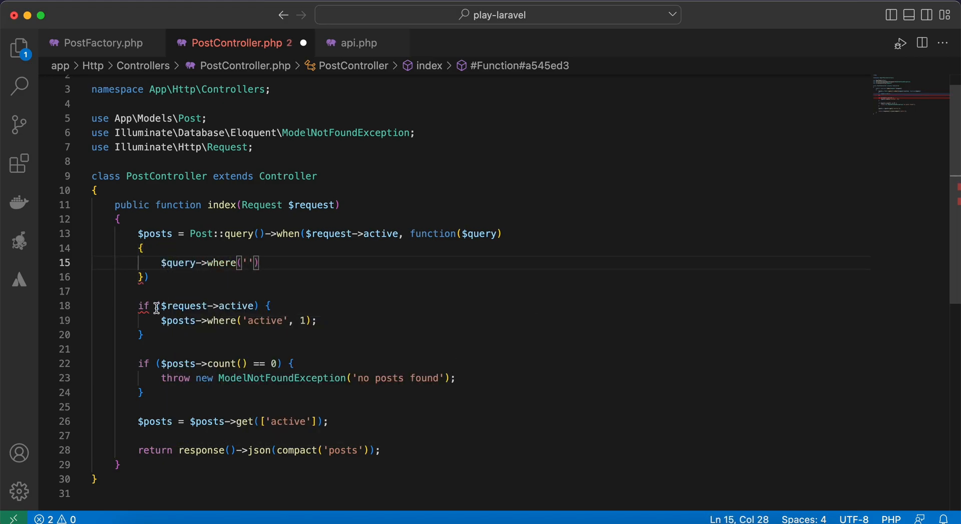
- Remove the old active-filter if block, leaving the count-check if block below
click(220, 321)
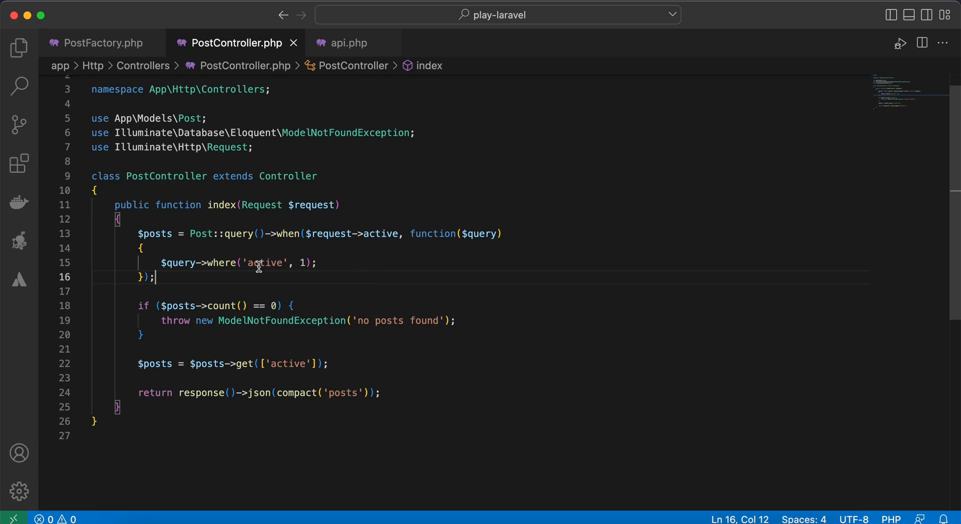
mouse_move(231, 291)
text(,)
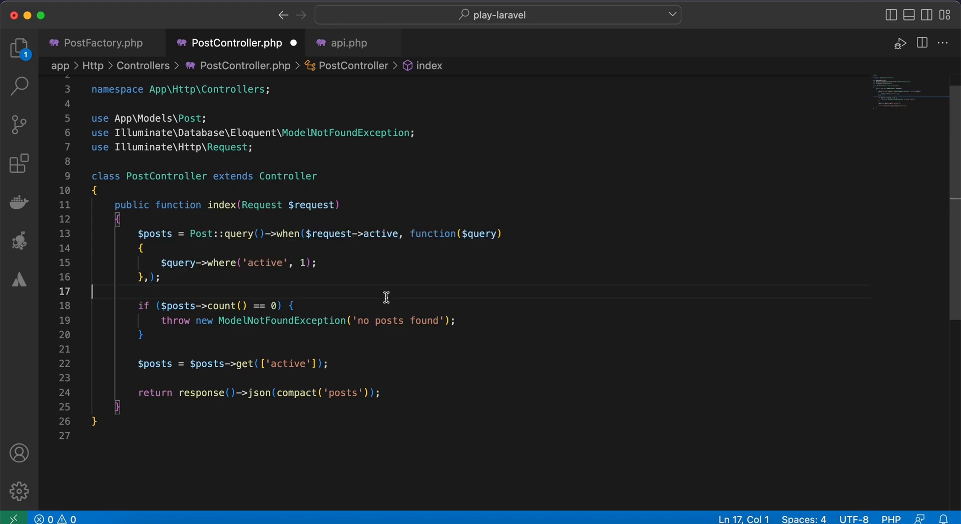
mouse_move(121, 257)
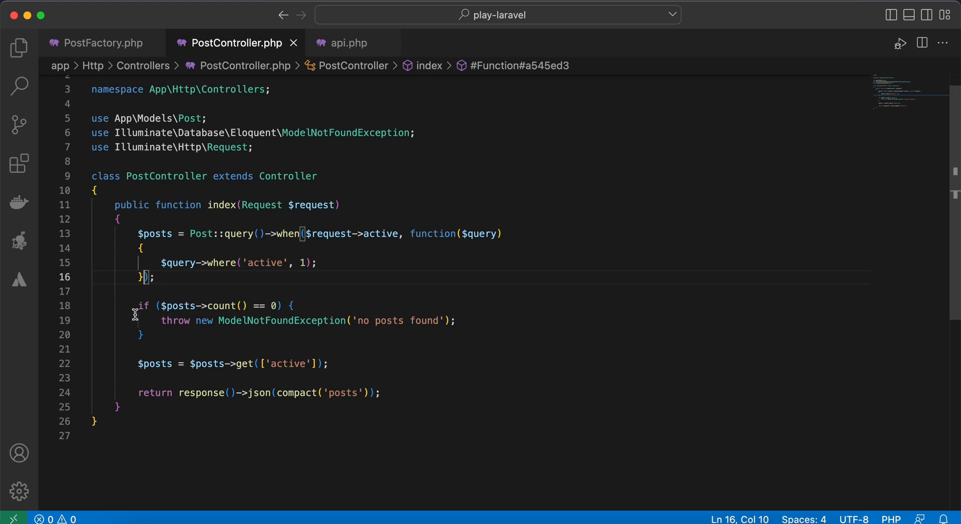
click(141, 335)
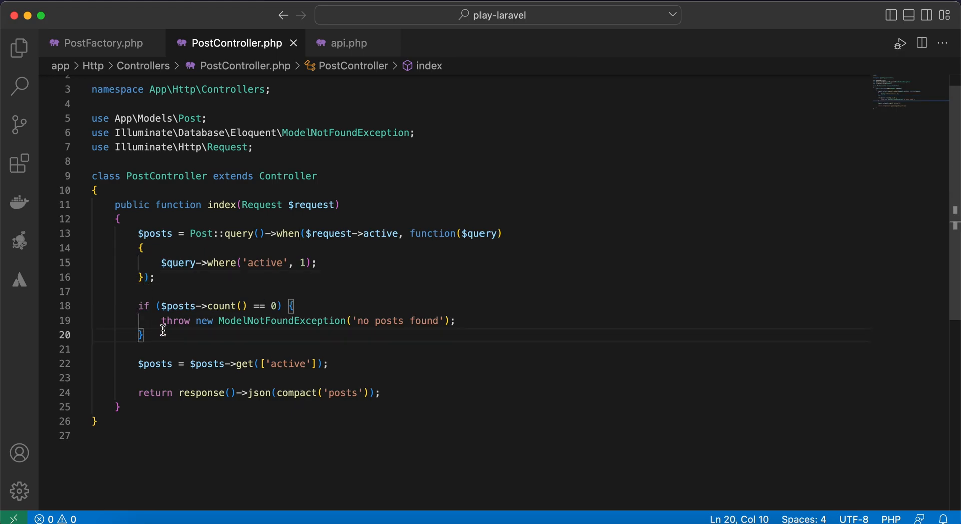
mouse_move(319, 285)
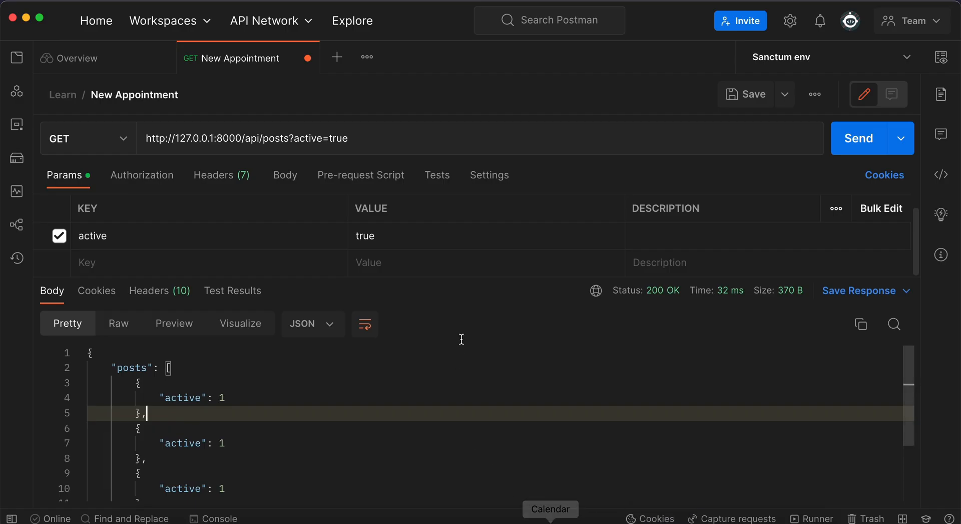
- Resend the active=true request and get 404 Not Found with 'no posts found'
click(858, 138)
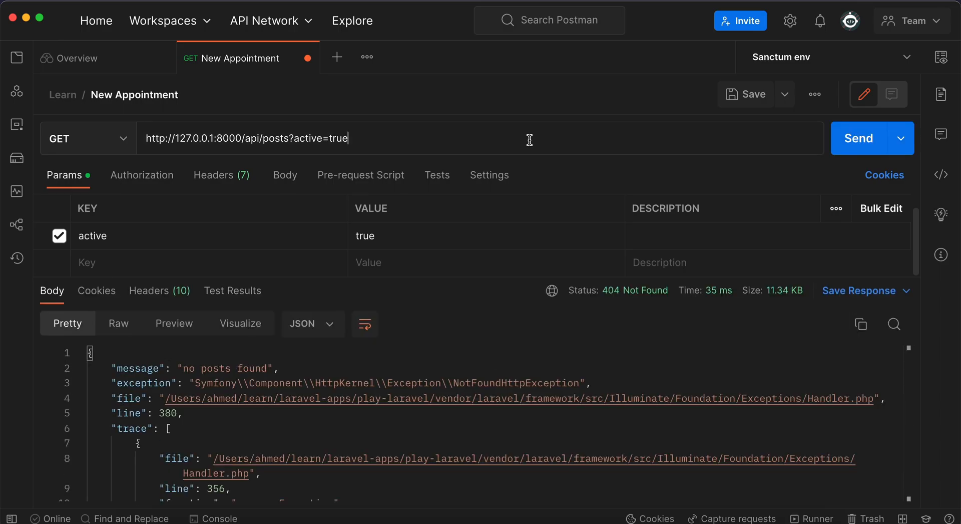
mouse_move(594, 301)
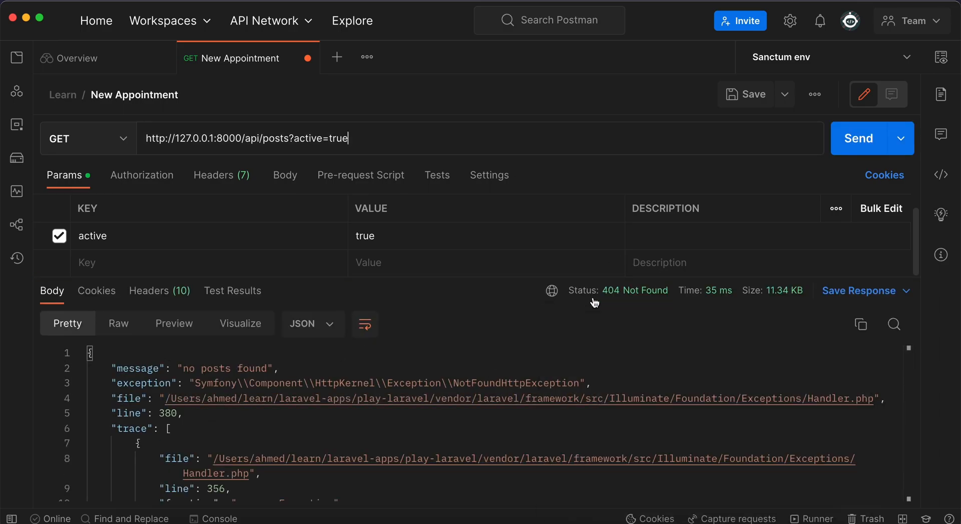
double_click(217, 368)
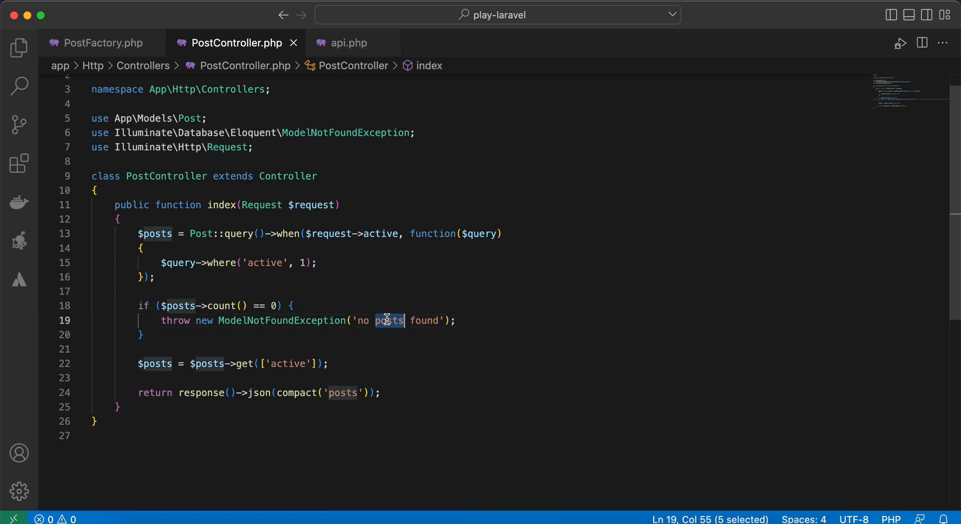
- Write throw_if($posts->count() == 0, ModelNotFoundException::class, 'no posts found') and retest in Postman
click(263, 335)
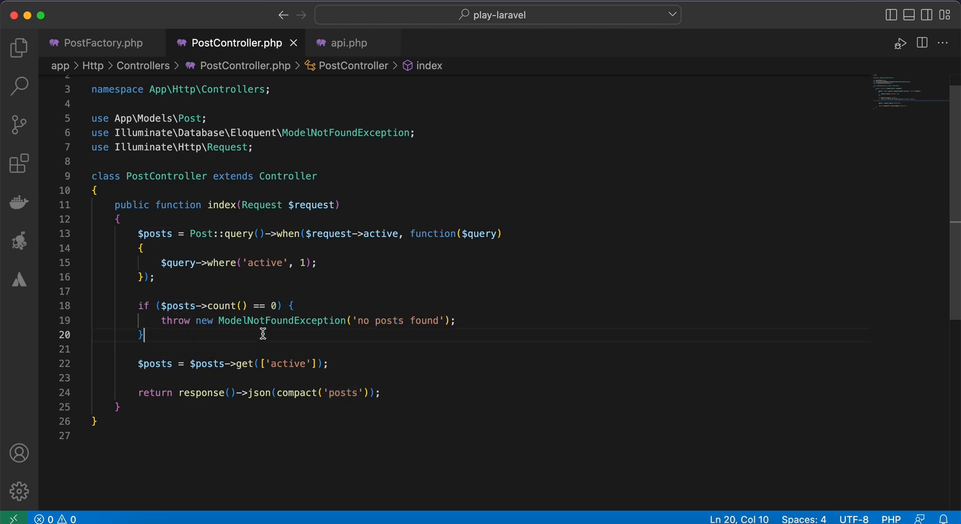
text(th)
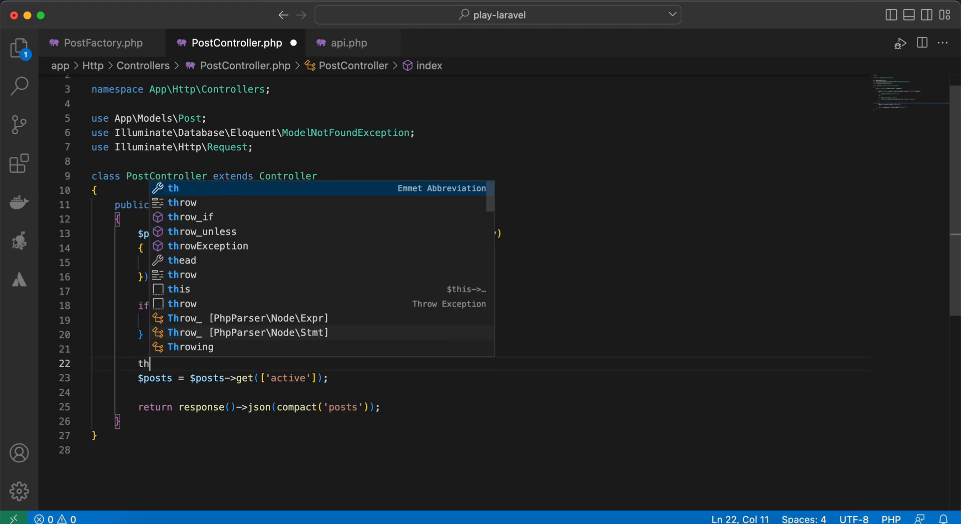
text(row_if($posts->count() == 0 ,)
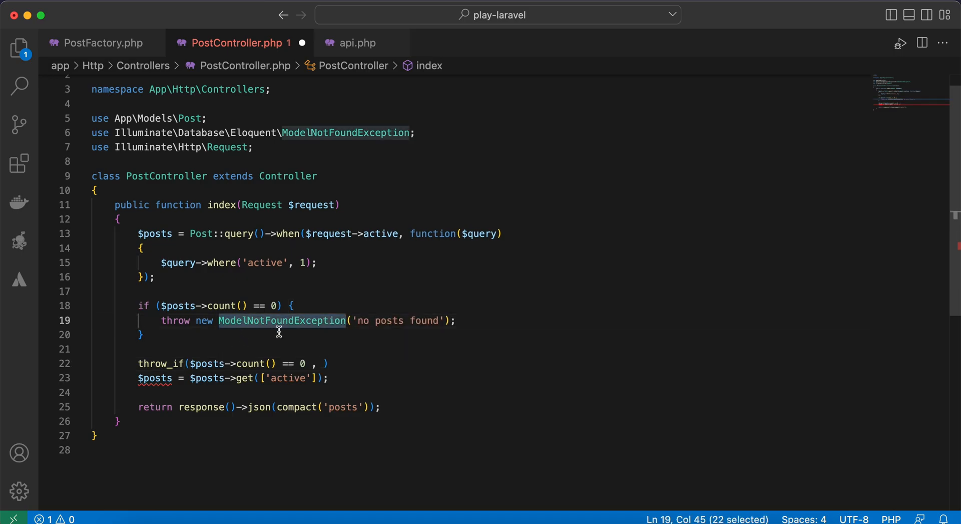
text(ModelNotFoundException::class)
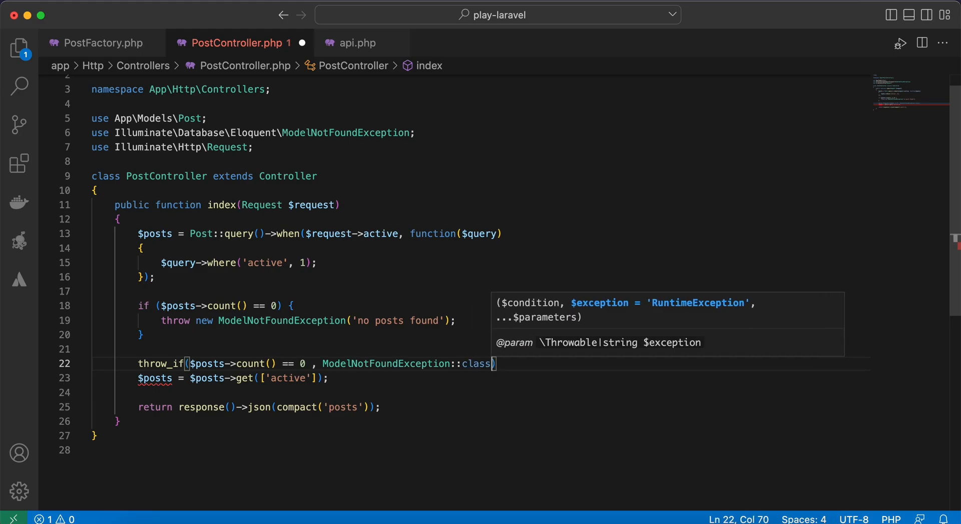
text(, ')
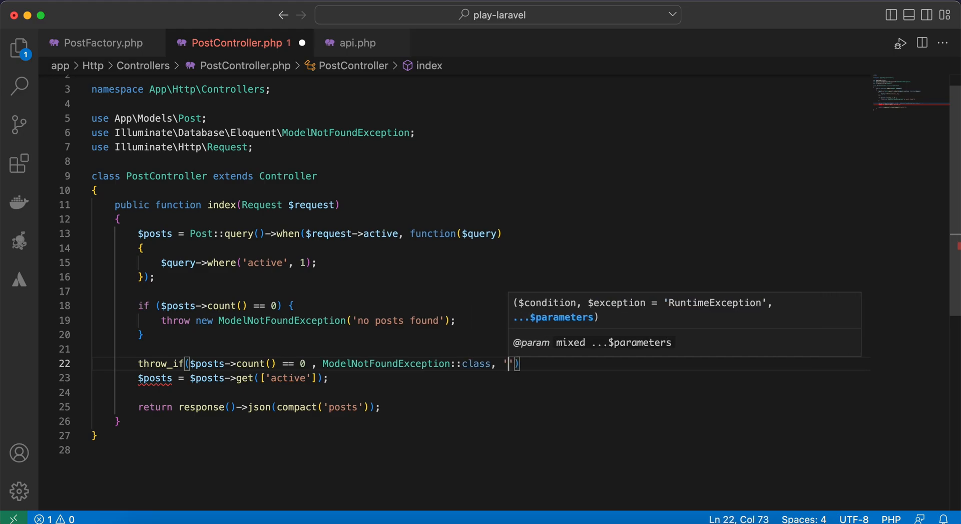
text(no posts found)
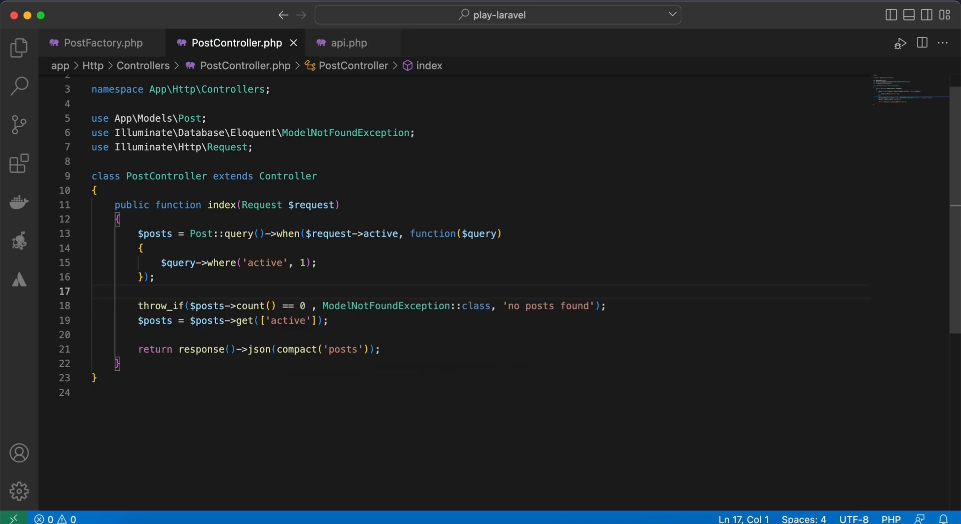
key(Enter)
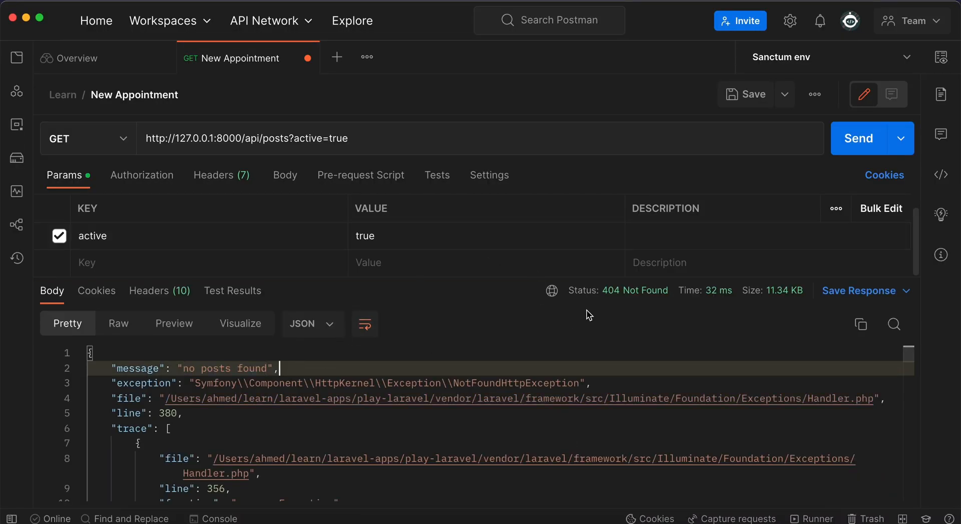
mouse_move(612, 290)
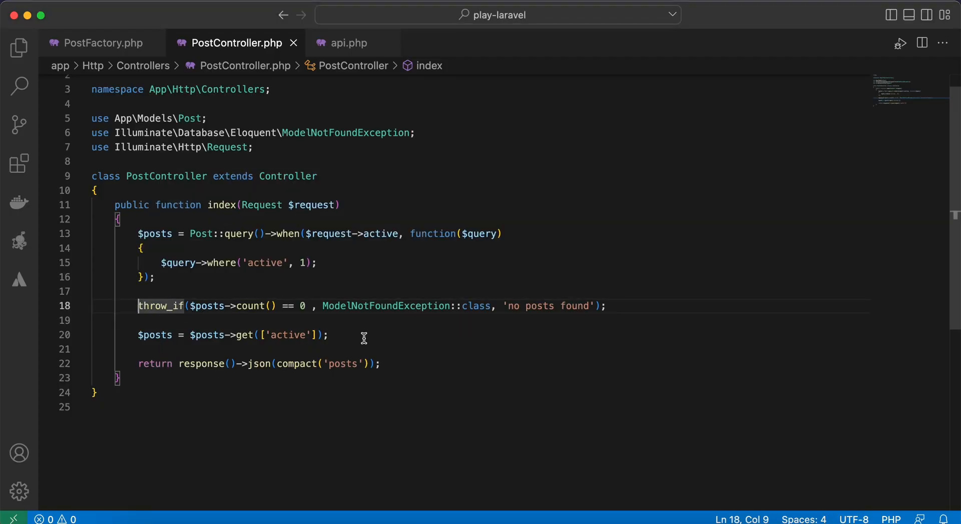
- Write abort_if($posts->count() == 0, 404, 'no posts found') beneath the throw_if line
text(av)
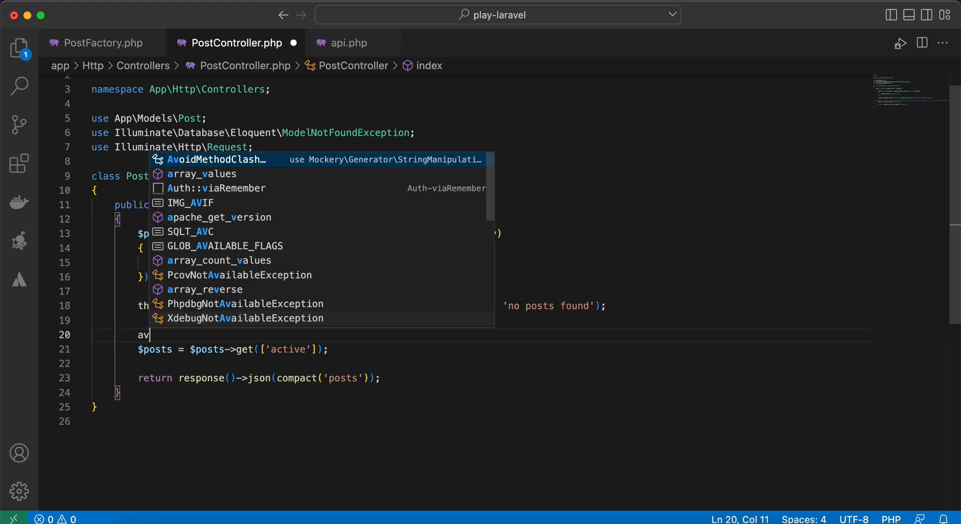
text(bort_if()
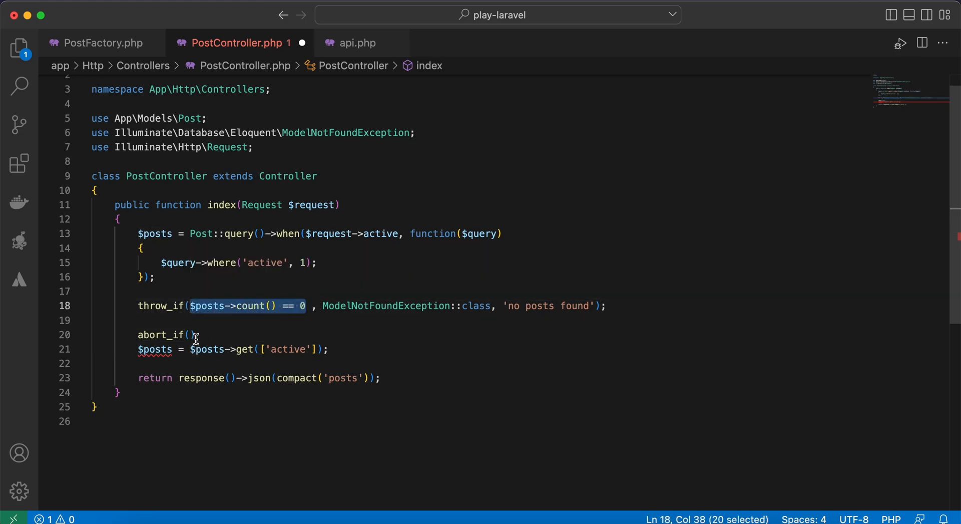
text($posts->count() == 0,))
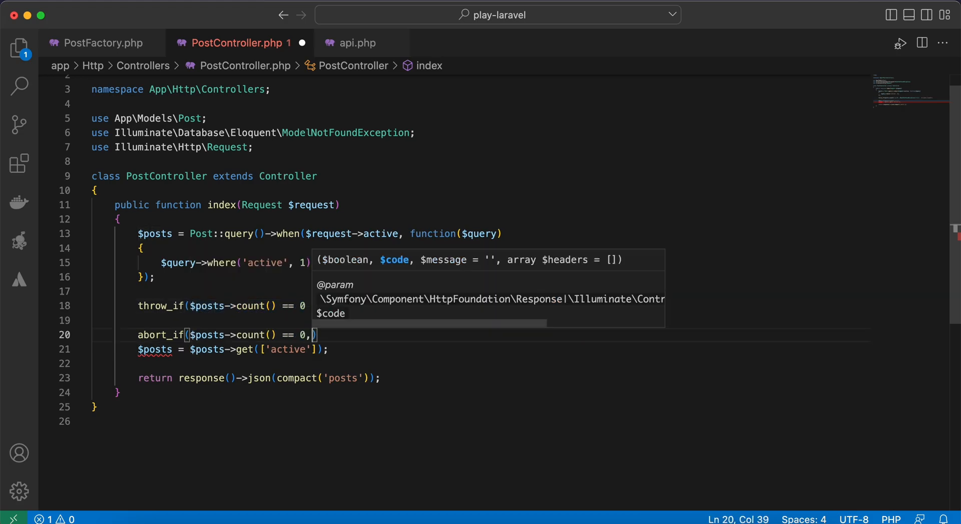
text(49)
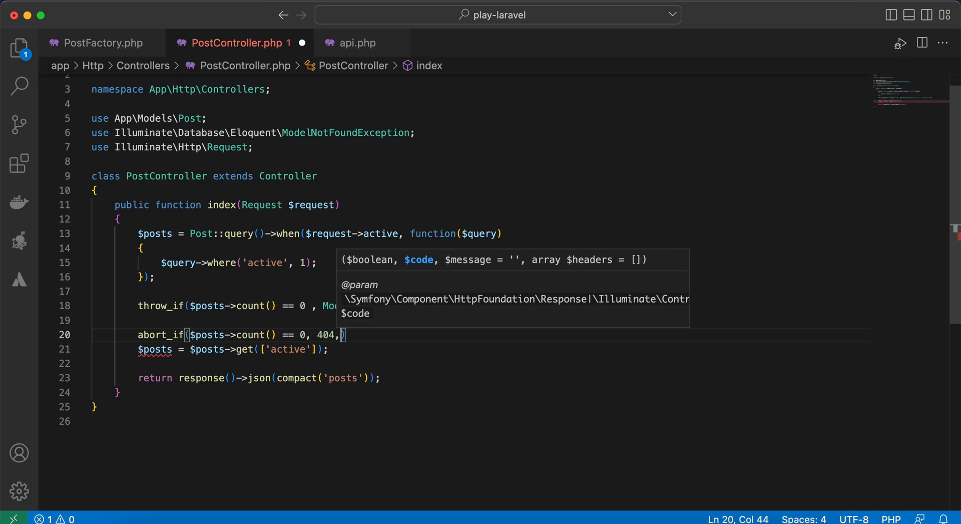
text('no posts found)
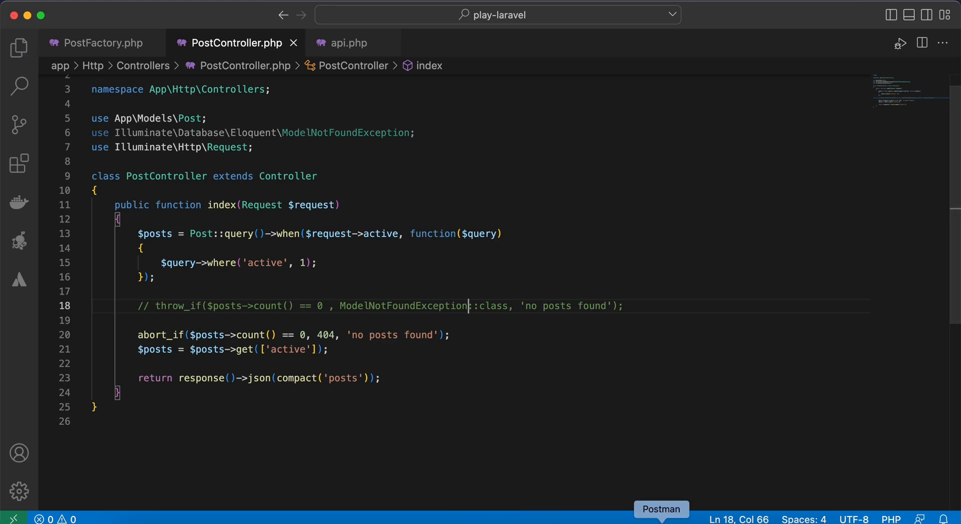
click(661, 509)
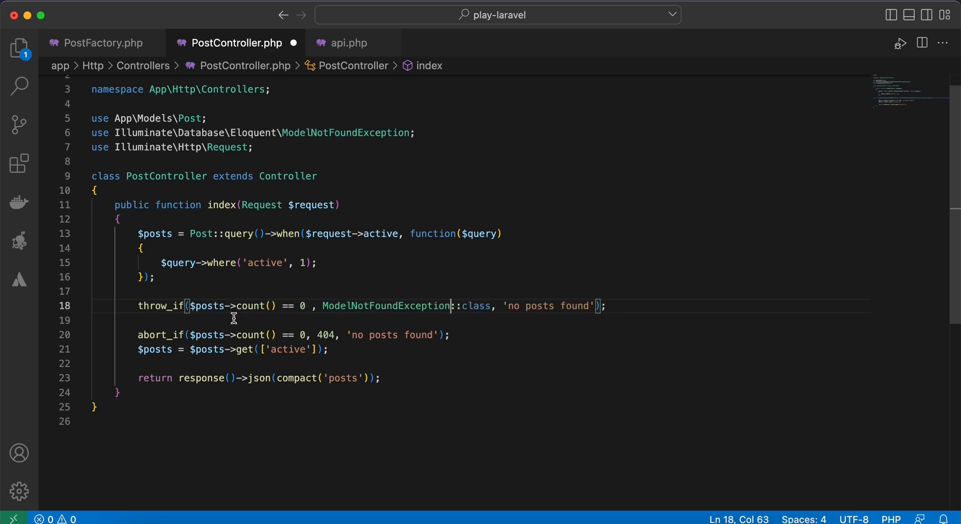
click(360, 318)
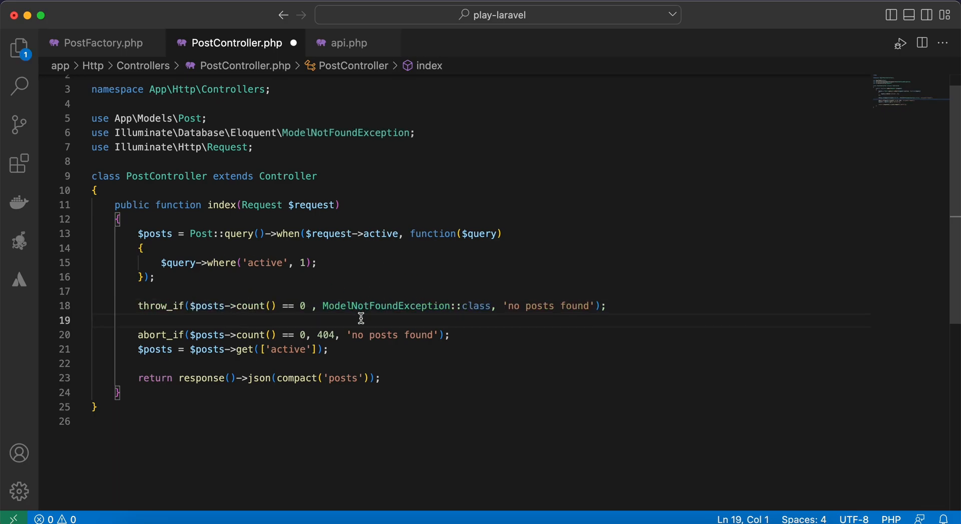